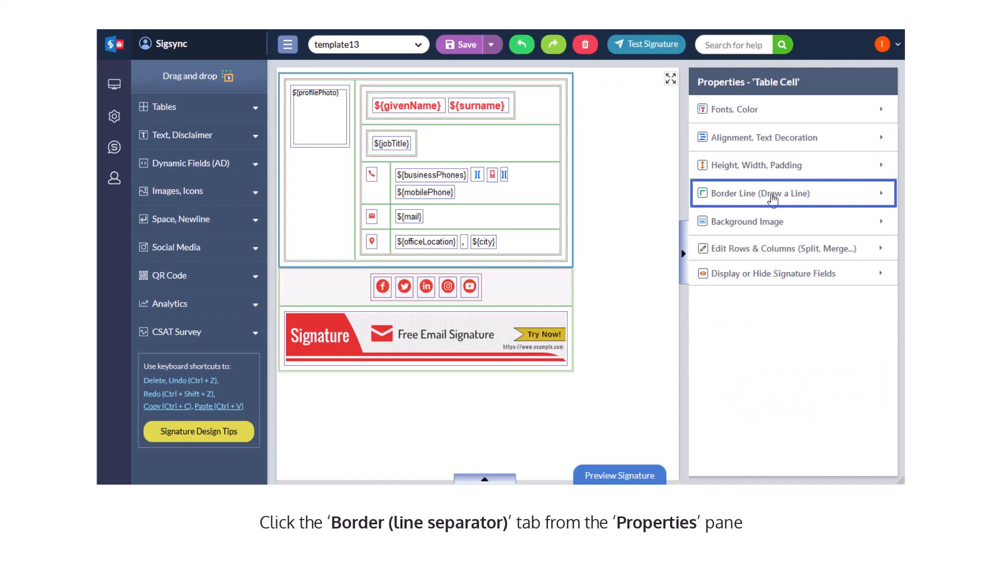
- Apply a 2 px solid red top border line to the contact-details cell and deselect to view it
{"action": "left_click", "coordinate": [770, 193]}
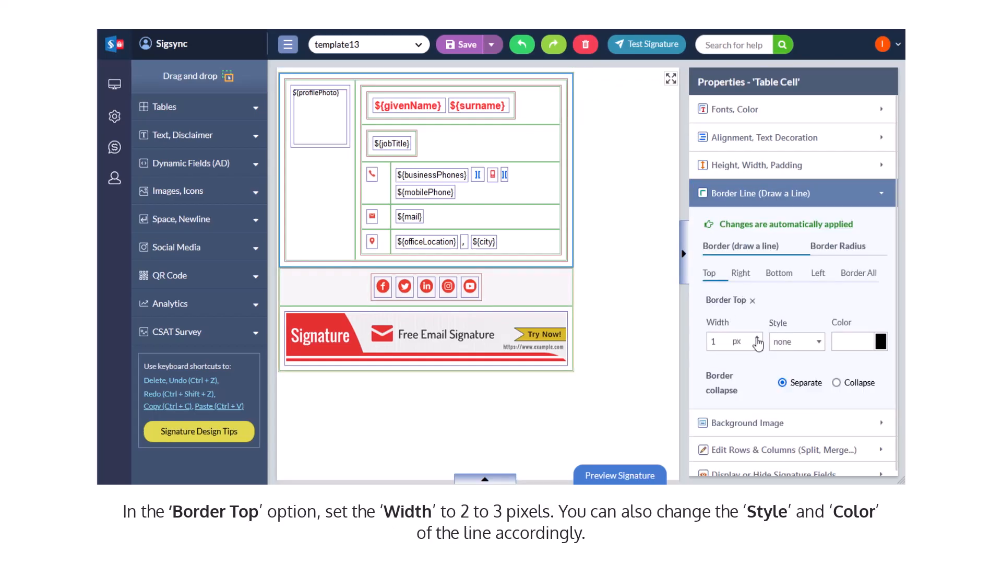
{"action": "left_click", "coordinate": [796, 340]}
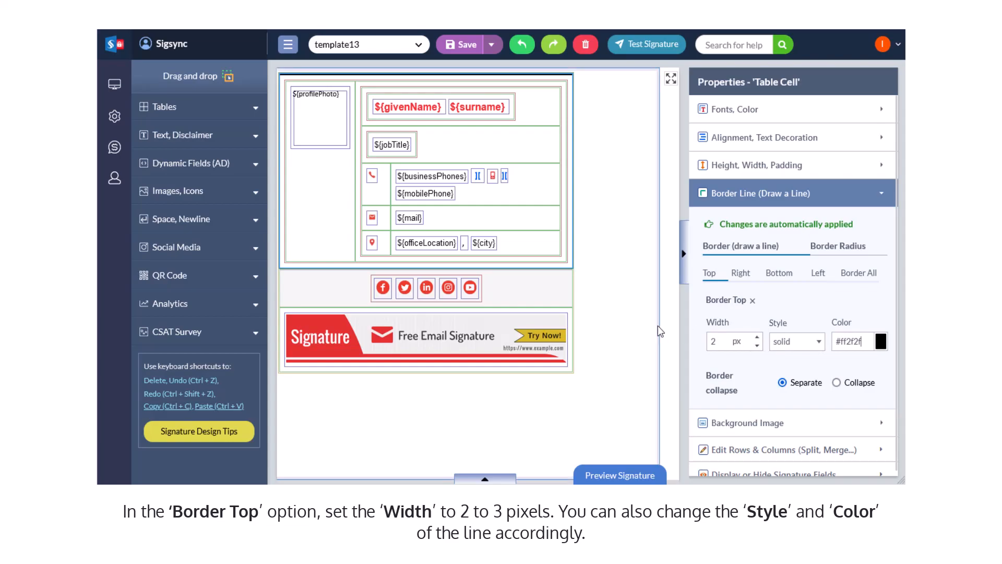
{"action": "left_click", "coordinate": [562, 440]}
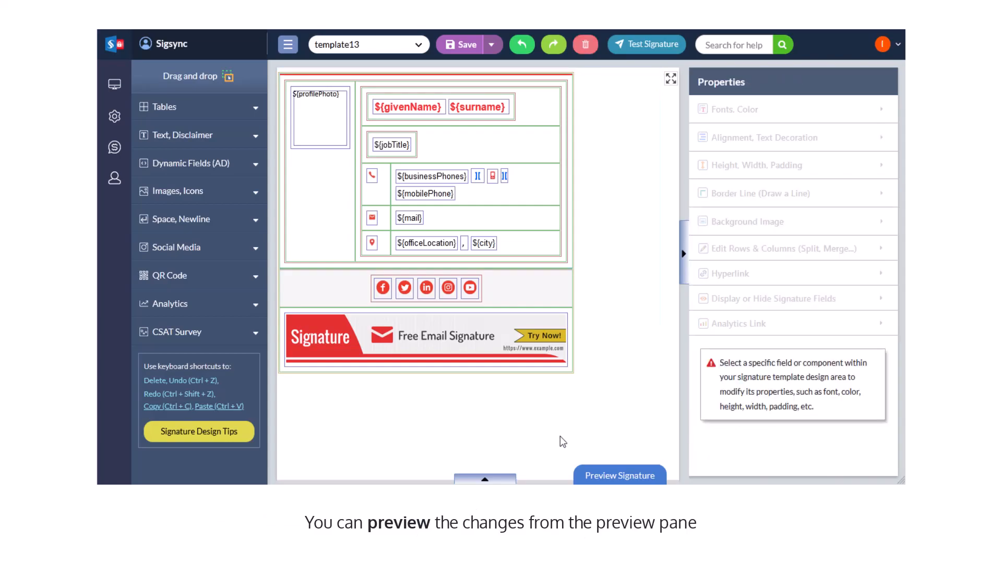
- Select the inner cell holding the name and contact fields to edit its borders
{"action": "left_click", "coordinate": [619, 475]}
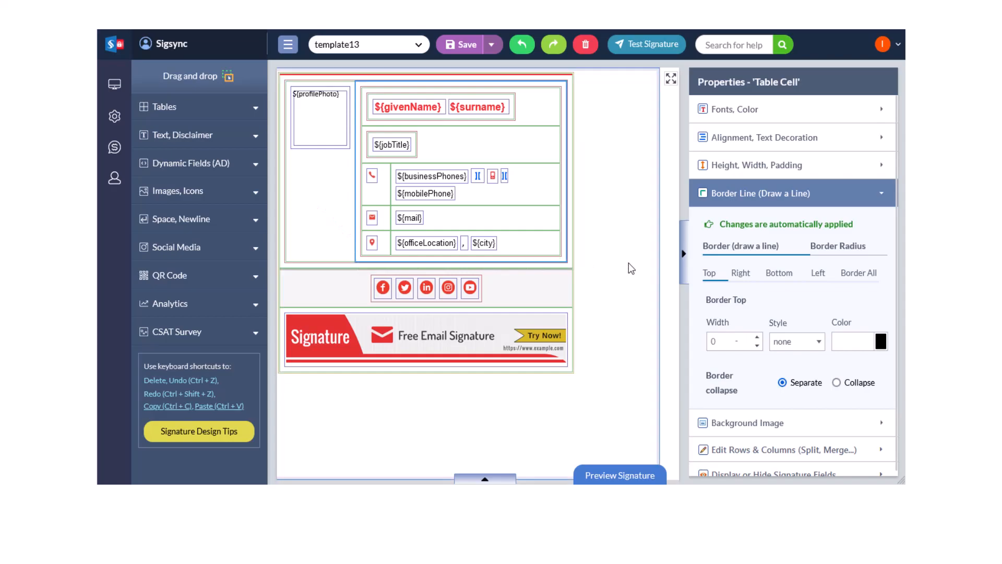
- Set the cell's left border width to 2 px to separate it from the profile photo
{"action": "left_click", "coordinate": [817, 272]}
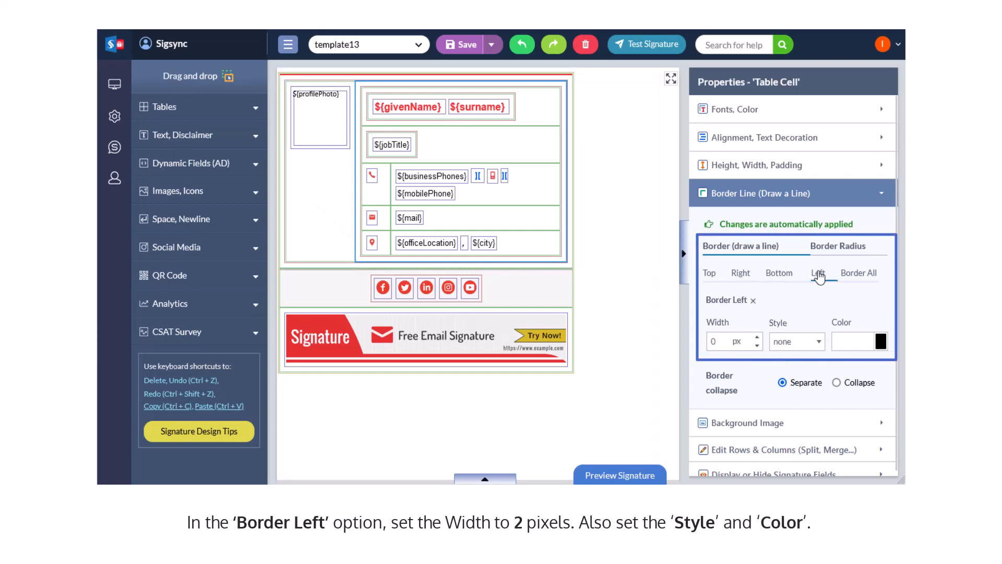
{"action": "left_click", "coordinate": [795, 341]}
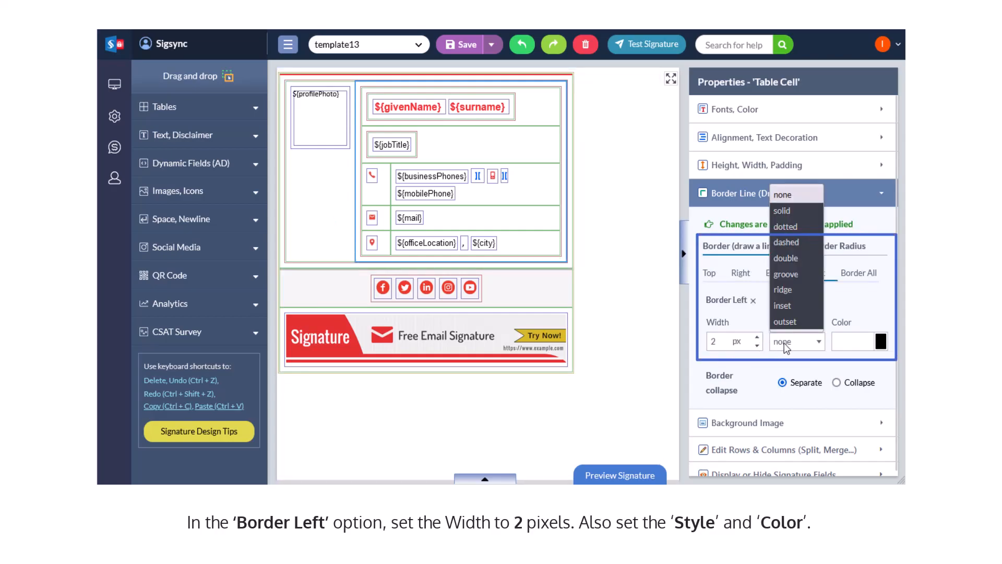